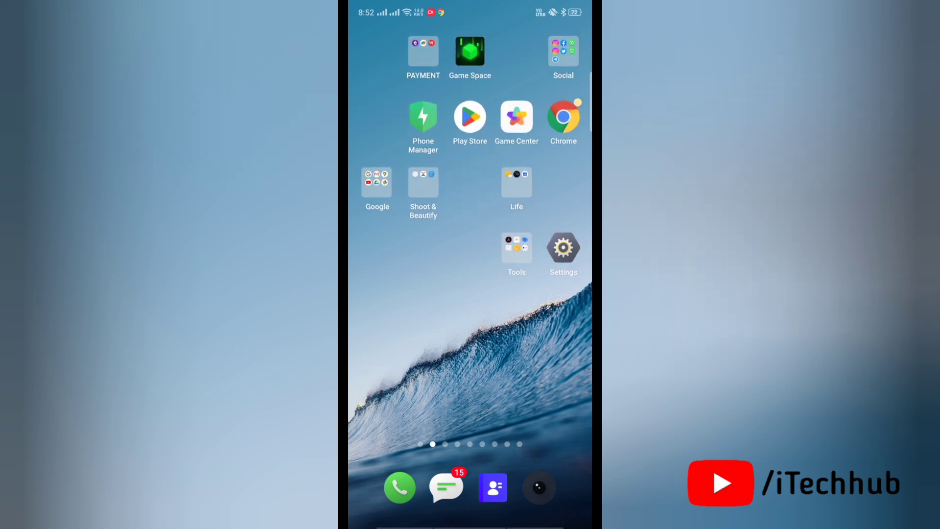
- Close and reopen the Social folder to bring up Instagram's shortcut menu
scroll("left", 3)
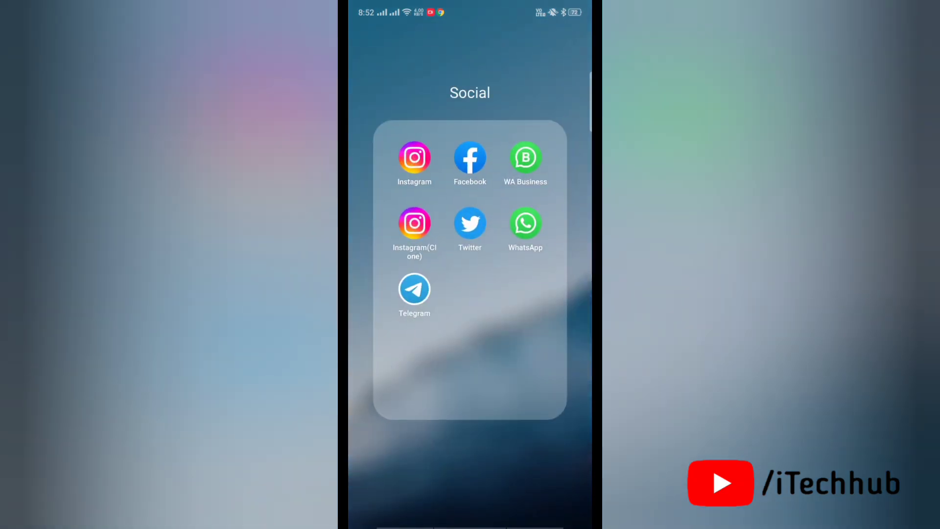
left_click(414, 157)
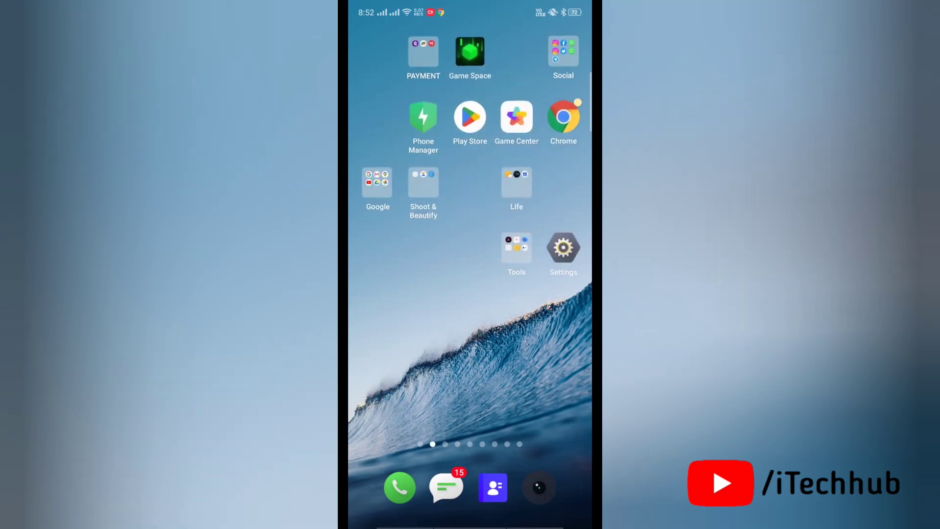
scroll("right", 3)
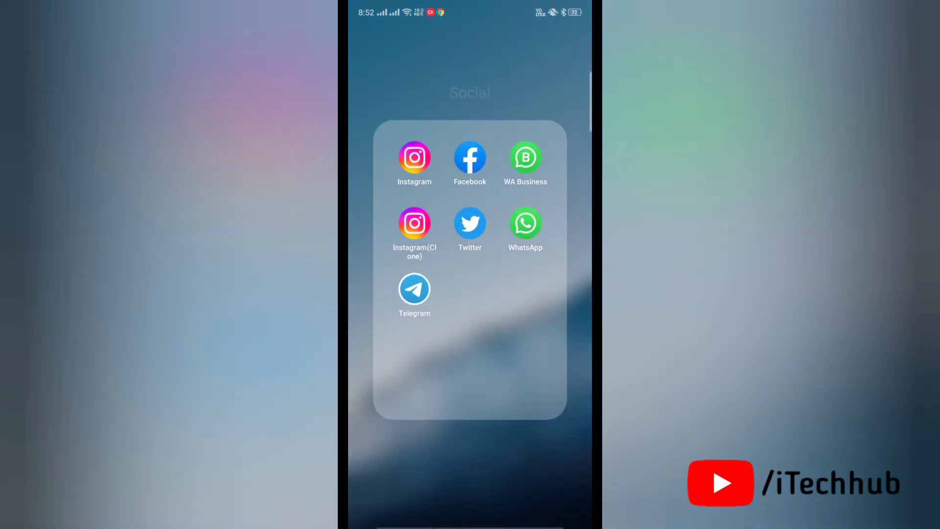
left_click(413, 158)
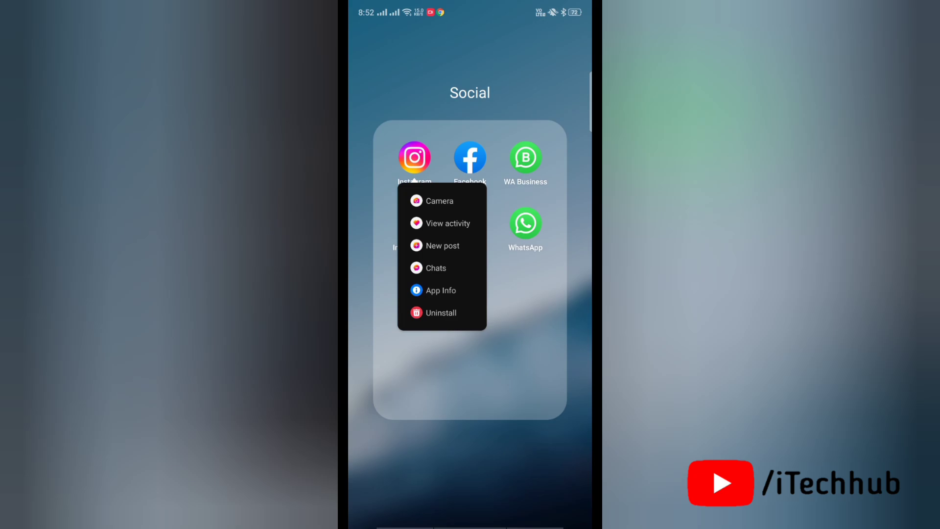
- View Instagram's App Info page, then switch to the recent-apps overview
left_click(440, 290)
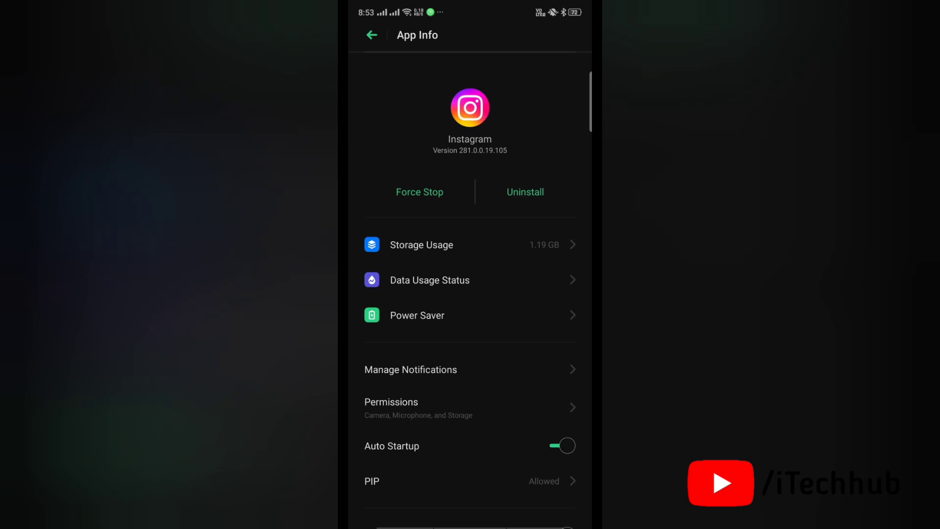
left_click(421, 245)
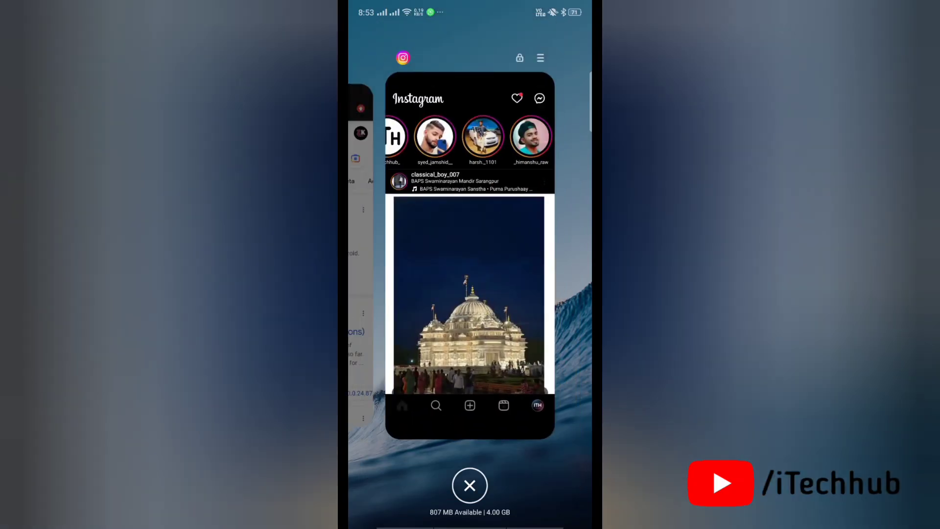
- Clear all recent apps and reopen the Social folder showing Instagram
left_click(469, 485)
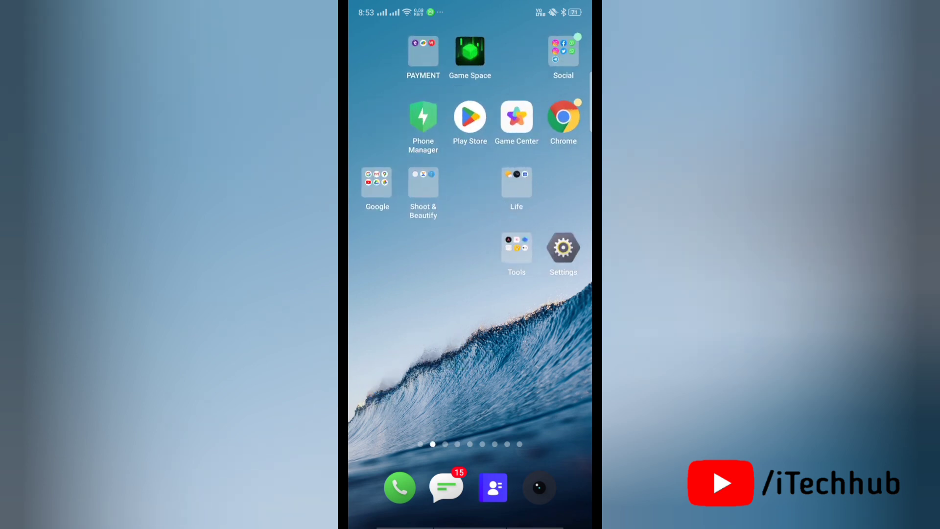
left_click(561, 50)
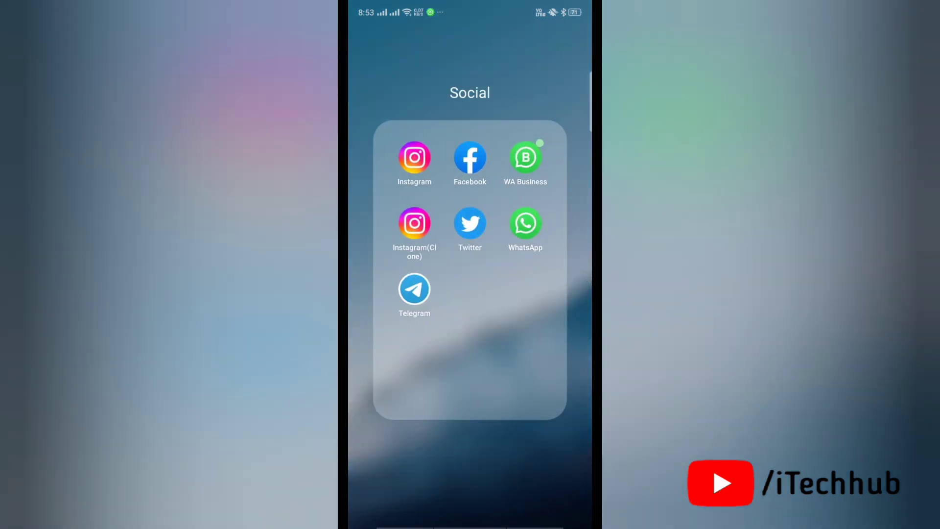
- Uninstall Instagram via its shortcut menu and confirm the Delete Instagram dialog
left_click(414, 158)
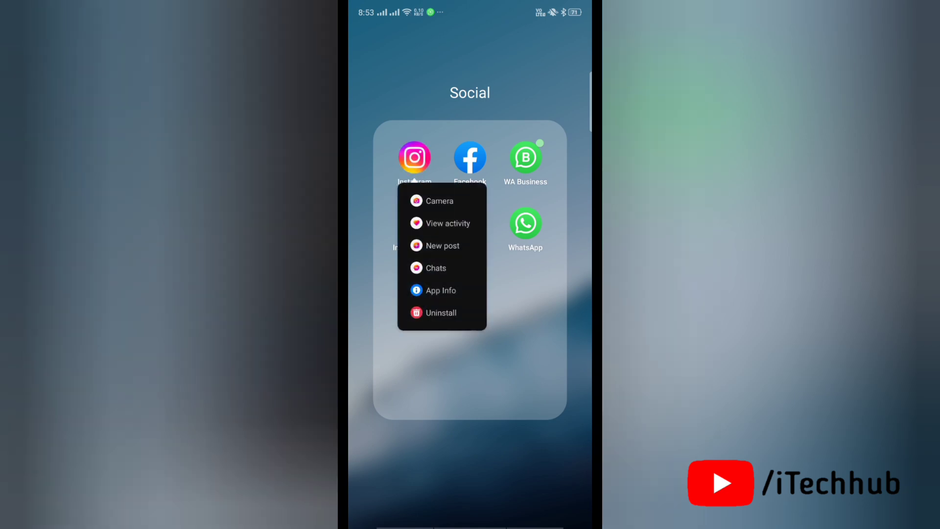
left_click(441, 312)
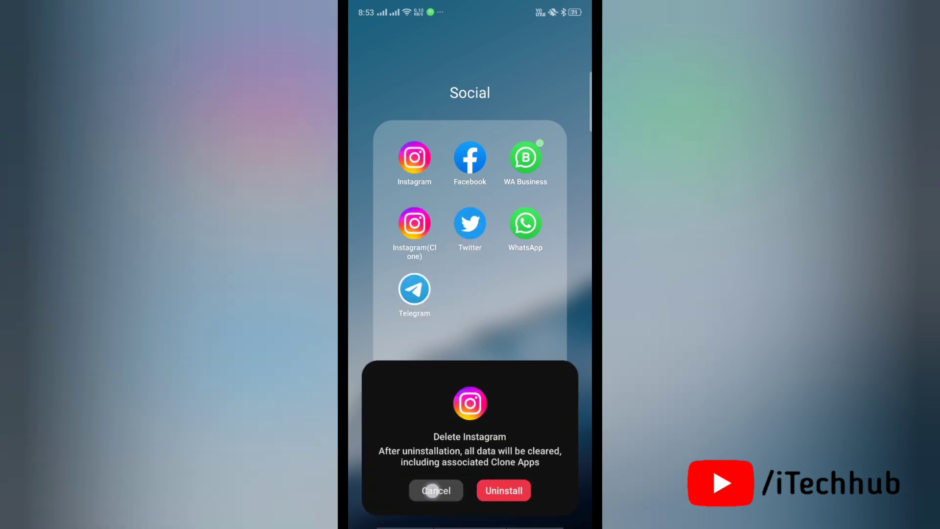
left_click(436, 490)
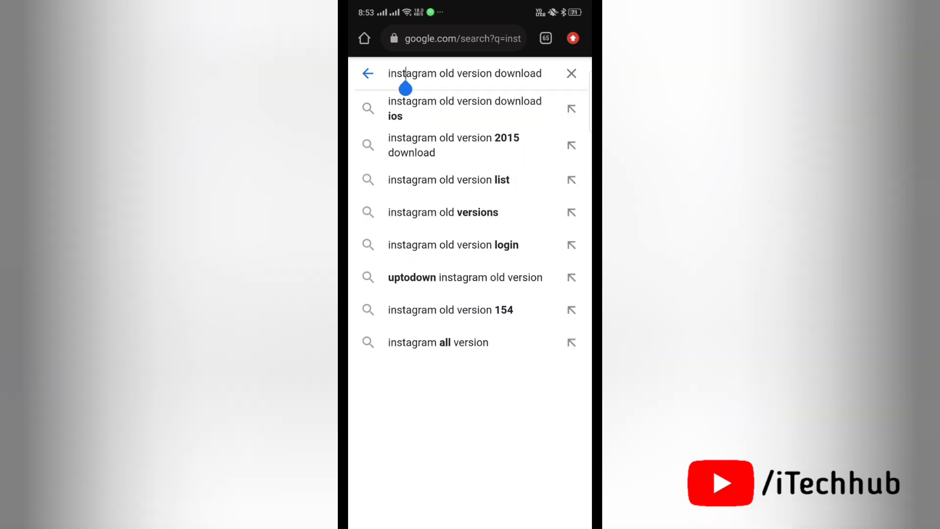
- Search Google for 'instagram old version download' and open Uptodown's older versions page
left_click(465, 73)
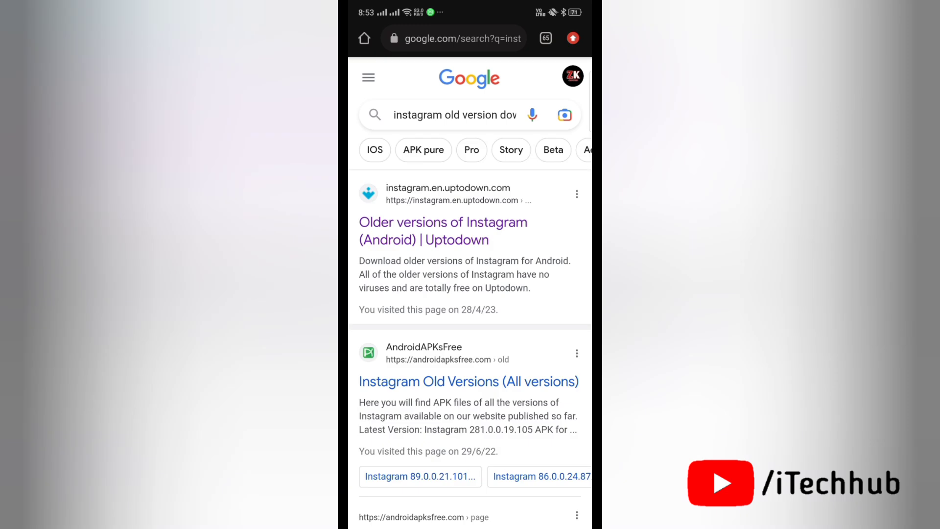
left_click(443, 230)
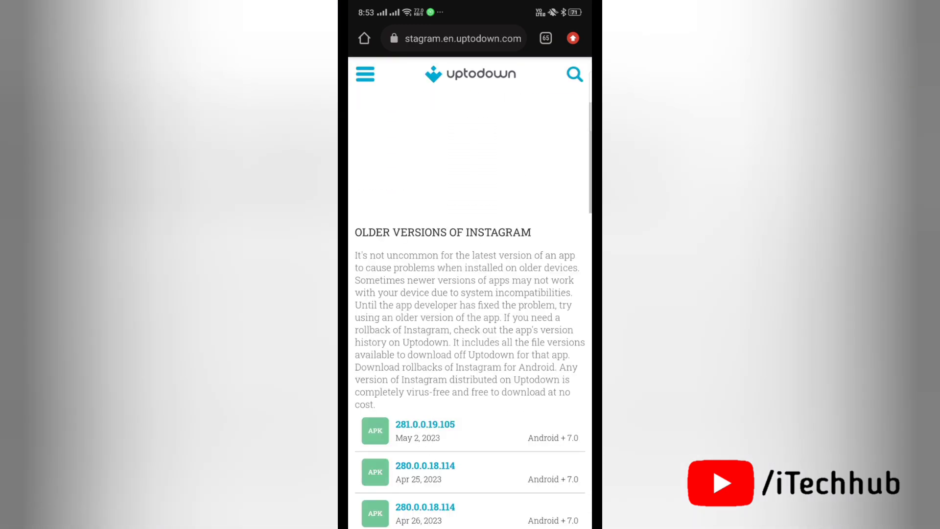
- Scroll the older-versions list down to Instagram version 277.0.0.17.107
scroll("down", 3)
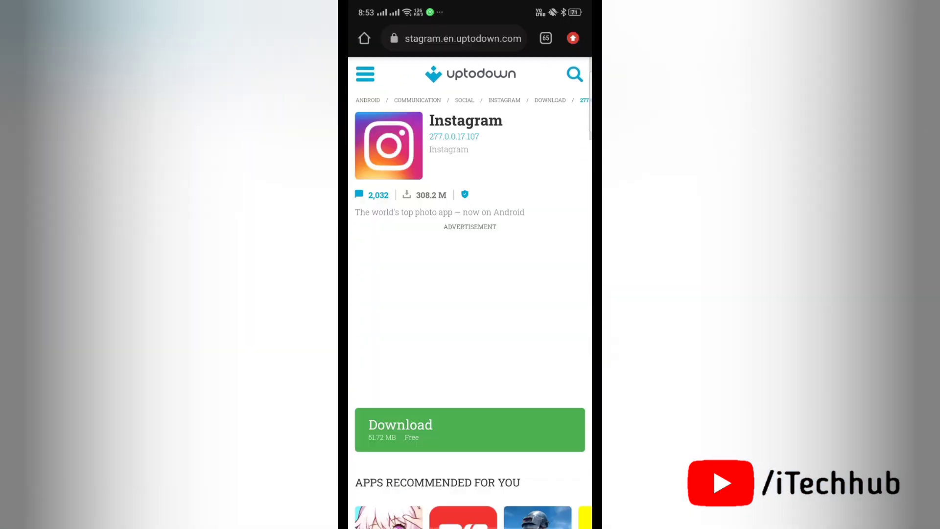
scroll("down", 3)
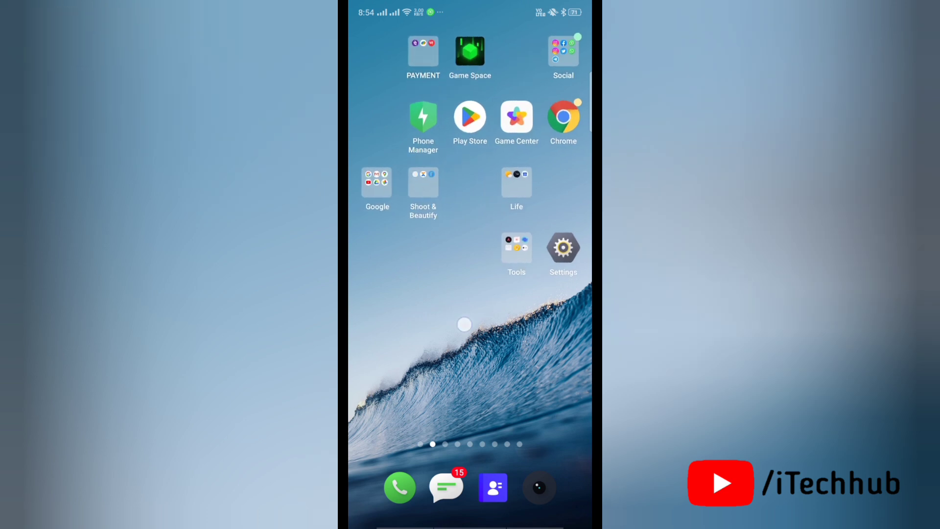
- Swipe to the next home screen page showing Lite and Parallel Space Lite
scroll("left", 3)
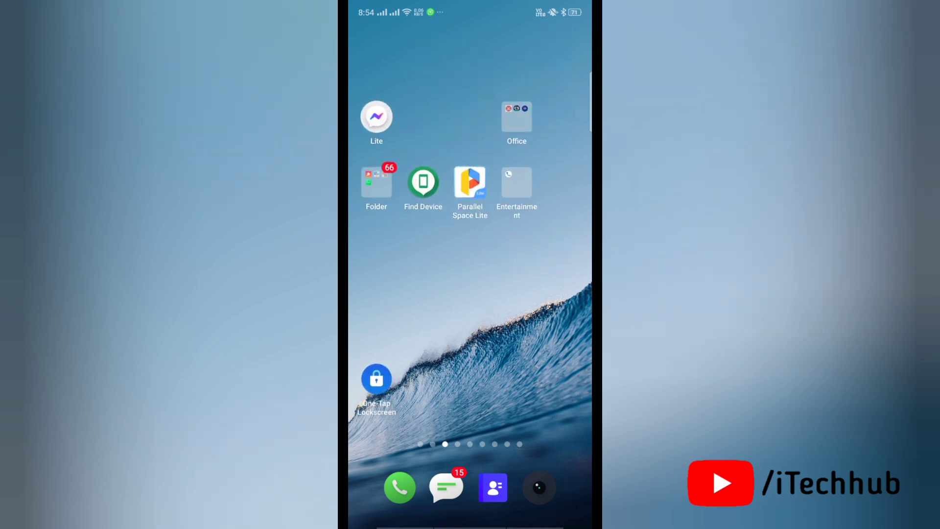